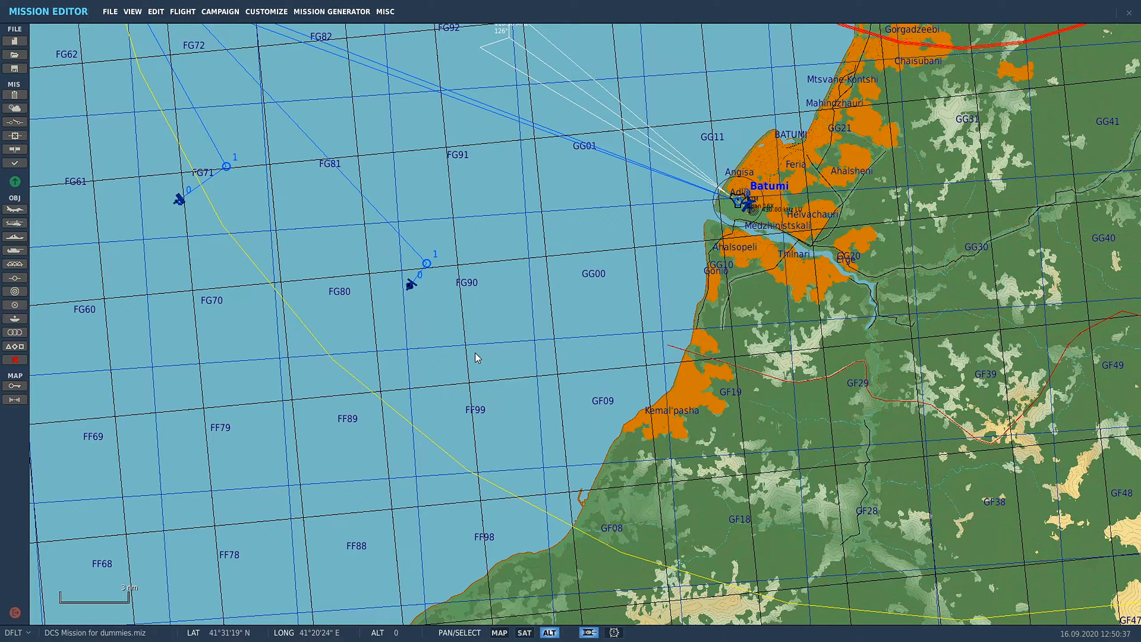
pyautogui.moveTo(558, 329)
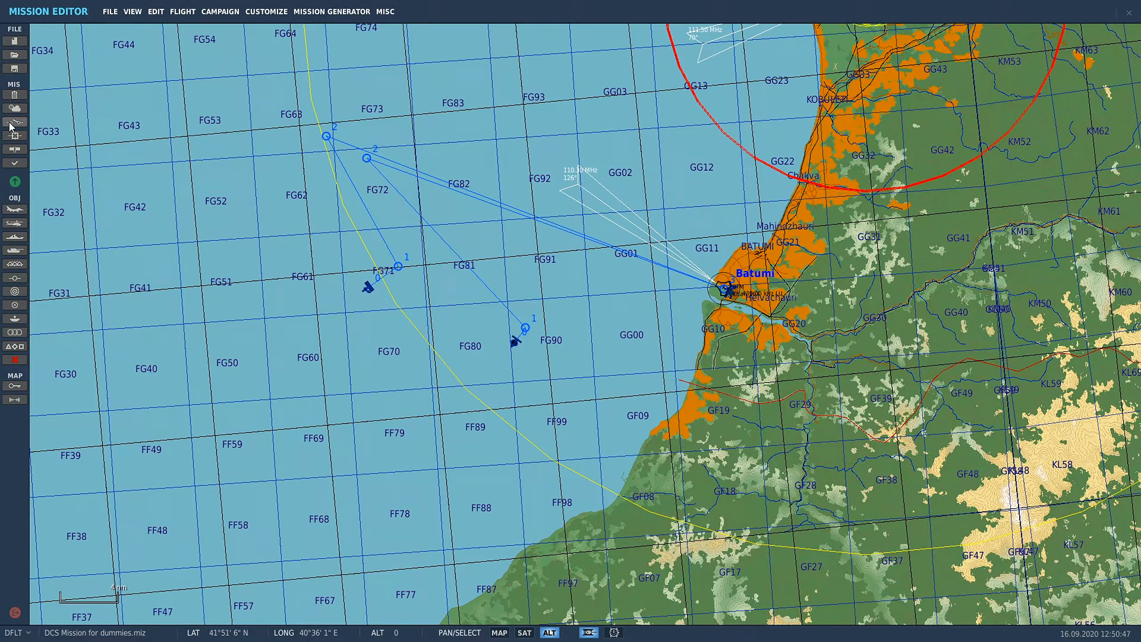
# Step: Show the trigger list, check TANKER SPAWN and review the Texaco 1-1 KC-130 group set for late activation
pyautogui.click(13, 116)
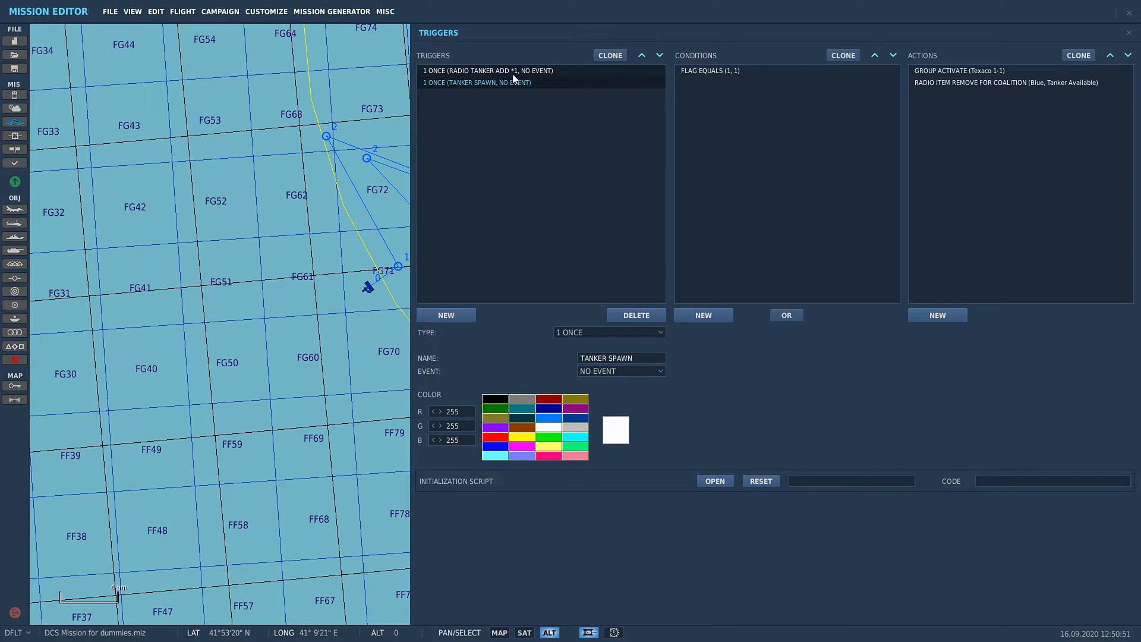
pyautogui.click(1006, 82)
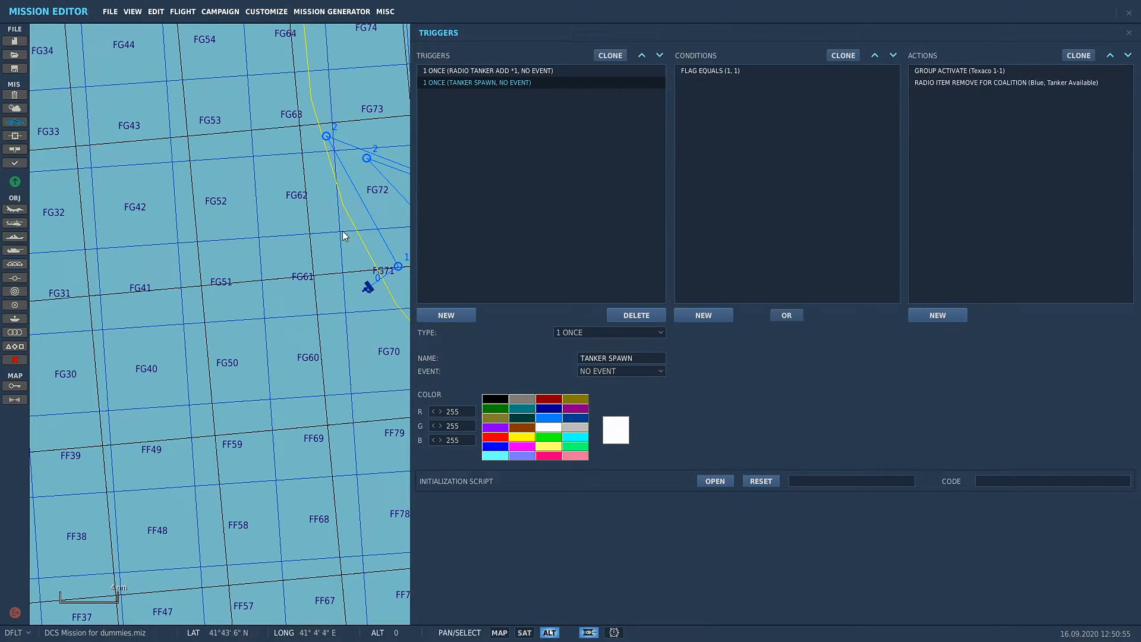
pyautogui.click(1130, 32)
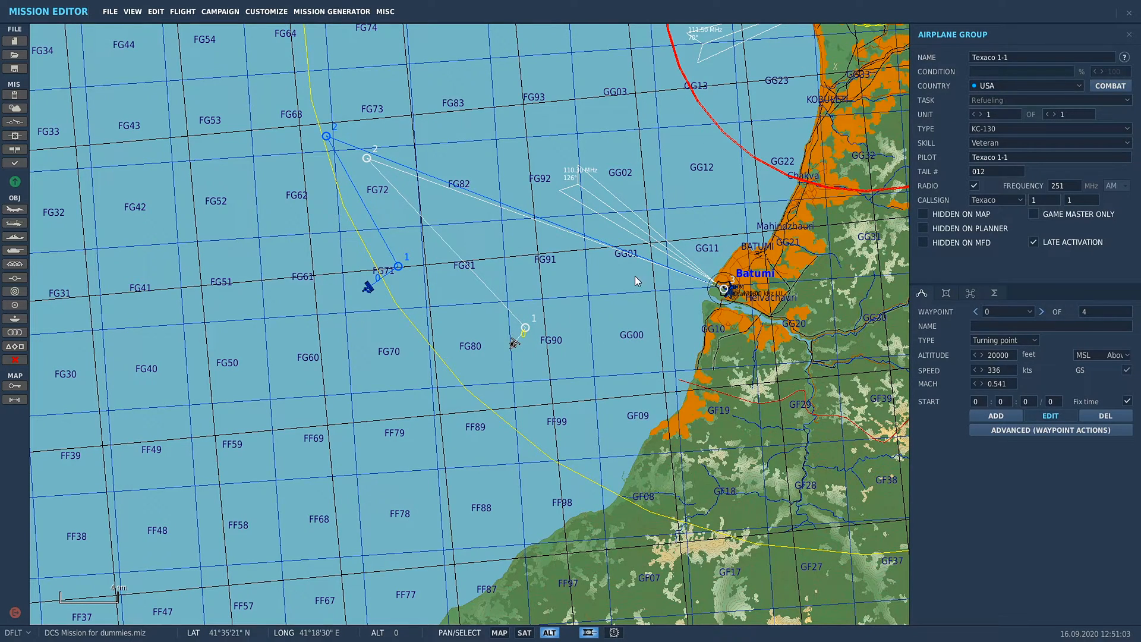
pyautogui.moveTo(548, 367)
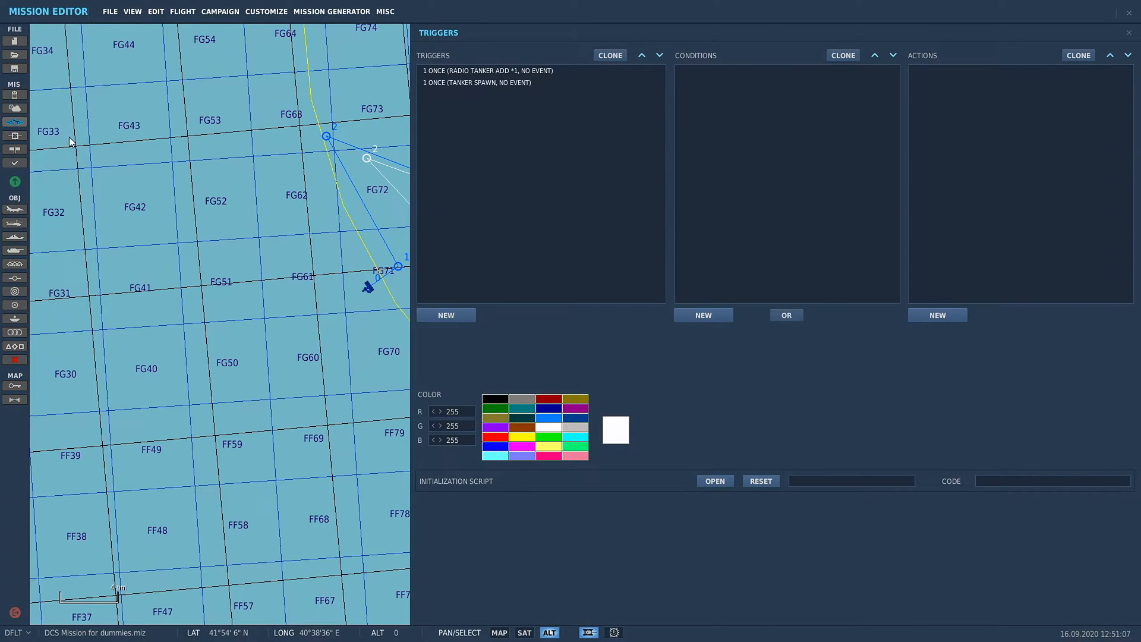
# Step: Review the RADIO TANKER ADD *1 radio-item action, then the TANKER SPAWN flag condition and activation actions
pyautogui.click(487, 71)
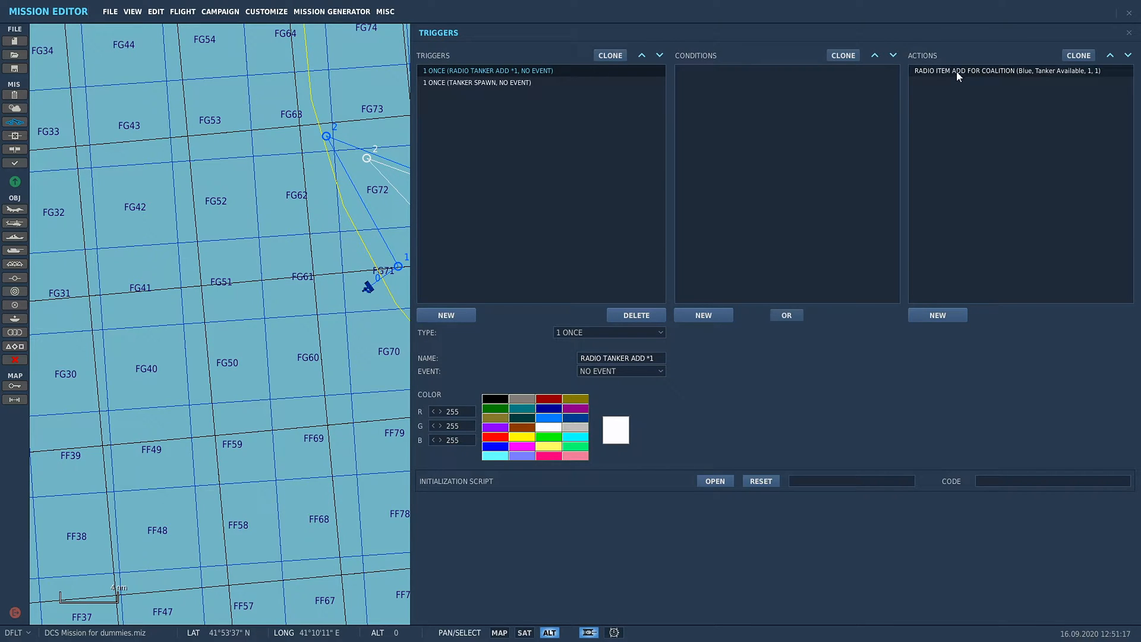
pyautogui.click(477, 82)
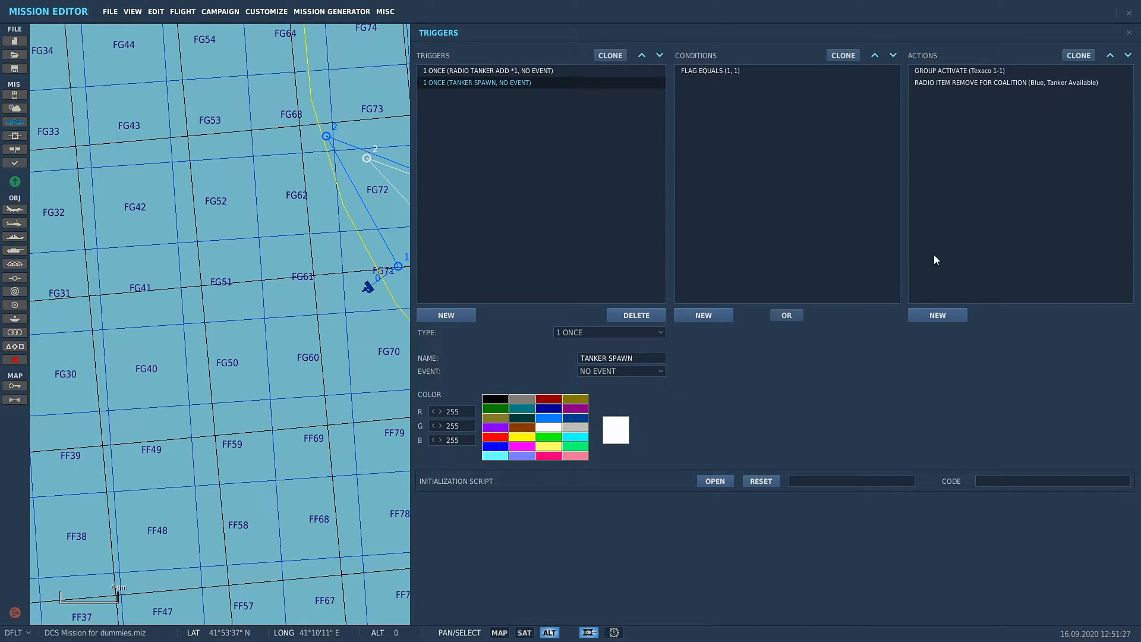
# Step: Add a Message to Coalition action for Blue reading 'Texaco 1-1 on station. Ready for tasking.' shown 20 seconds
pyautogui.click(938, 314)
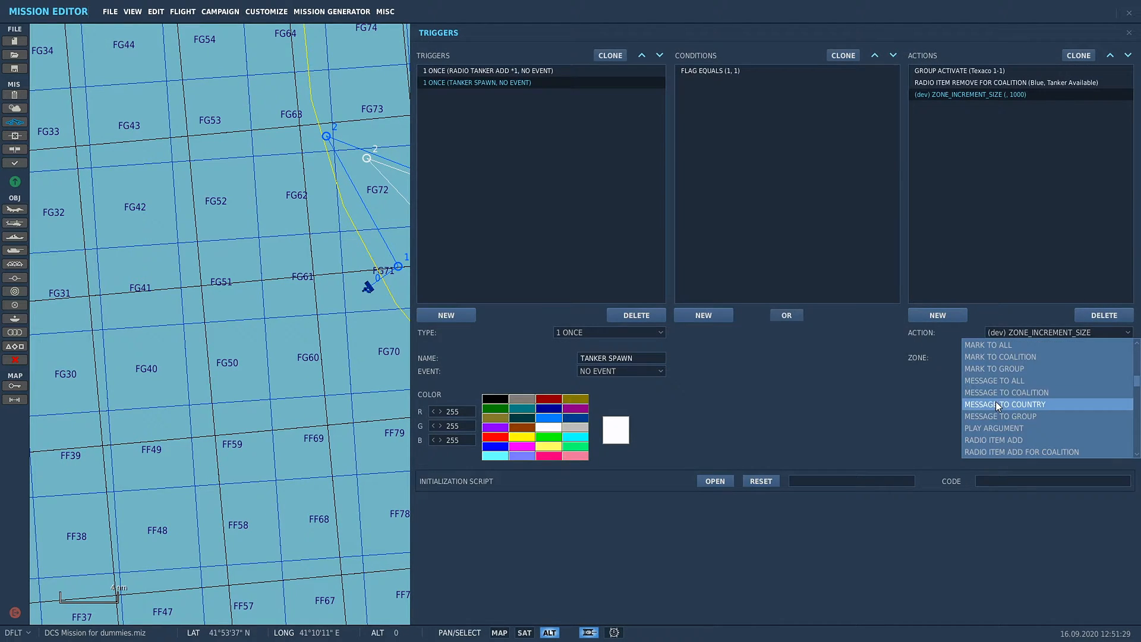
pyautogui.moveTo(1005, 393)
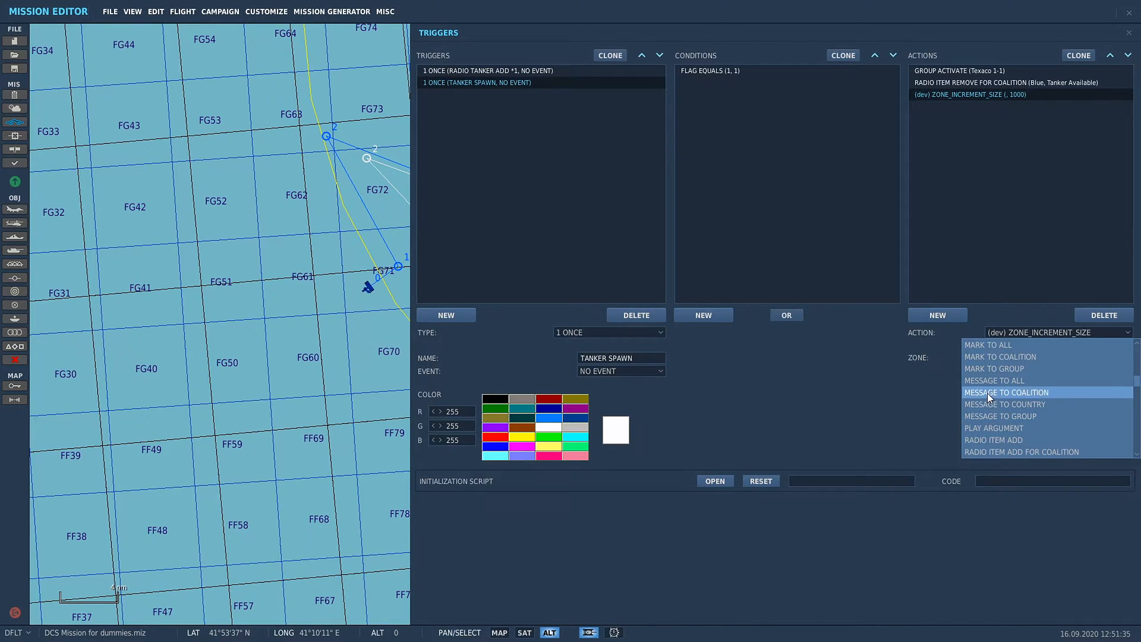
pyautogui.click(1006, 392)
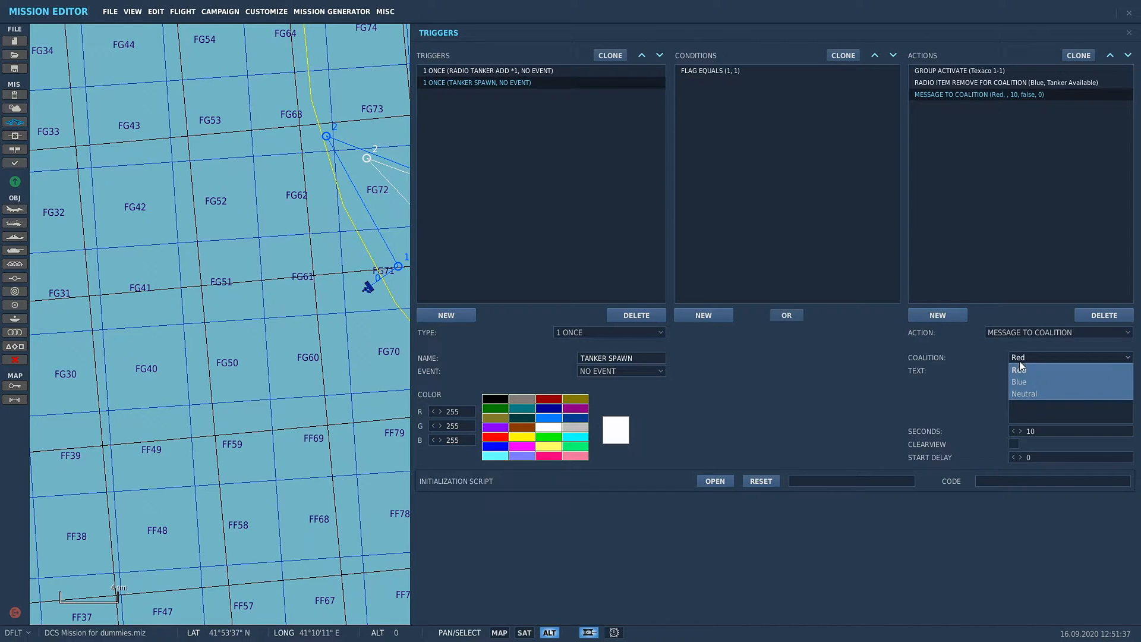
pyautogui.click(1020, 382)
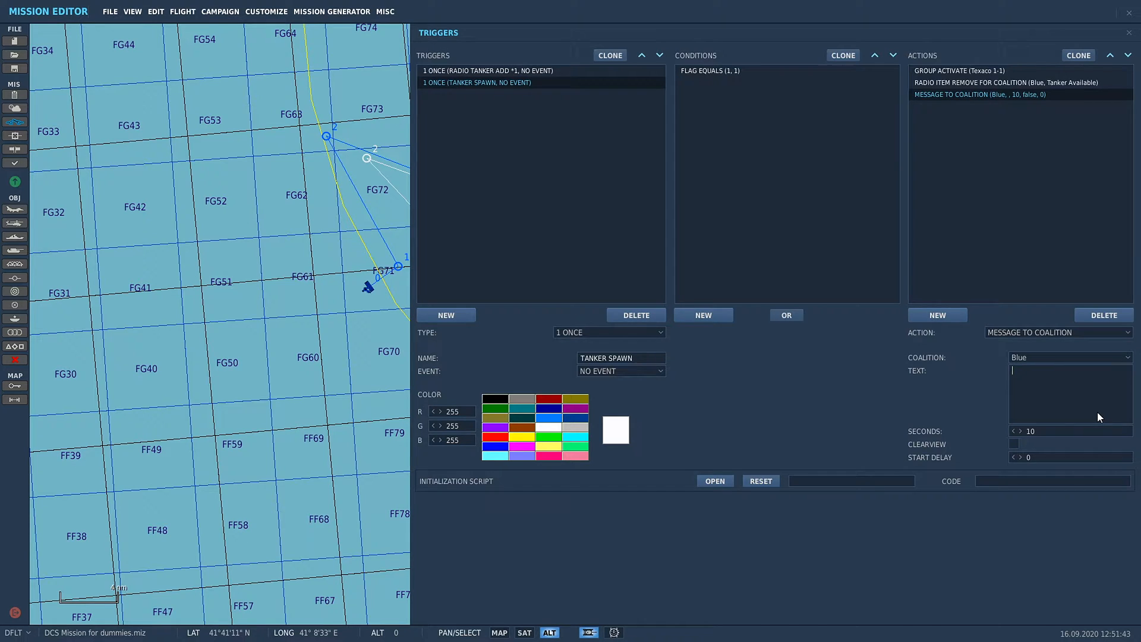
pyautogui.write('Texaco')
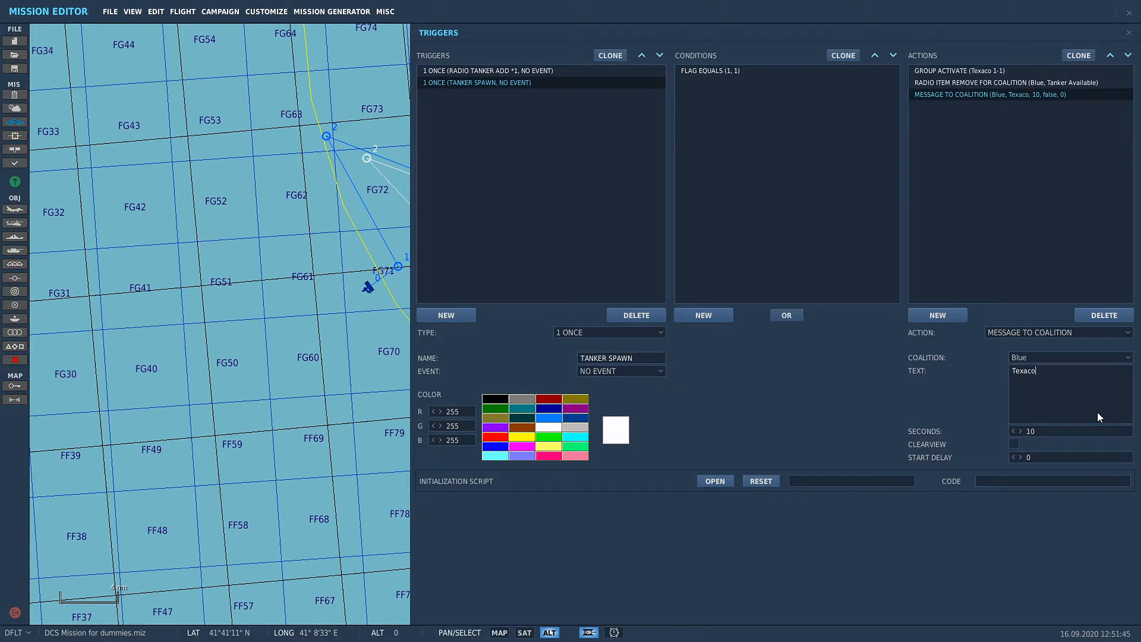
pyautogui.write('1-1')
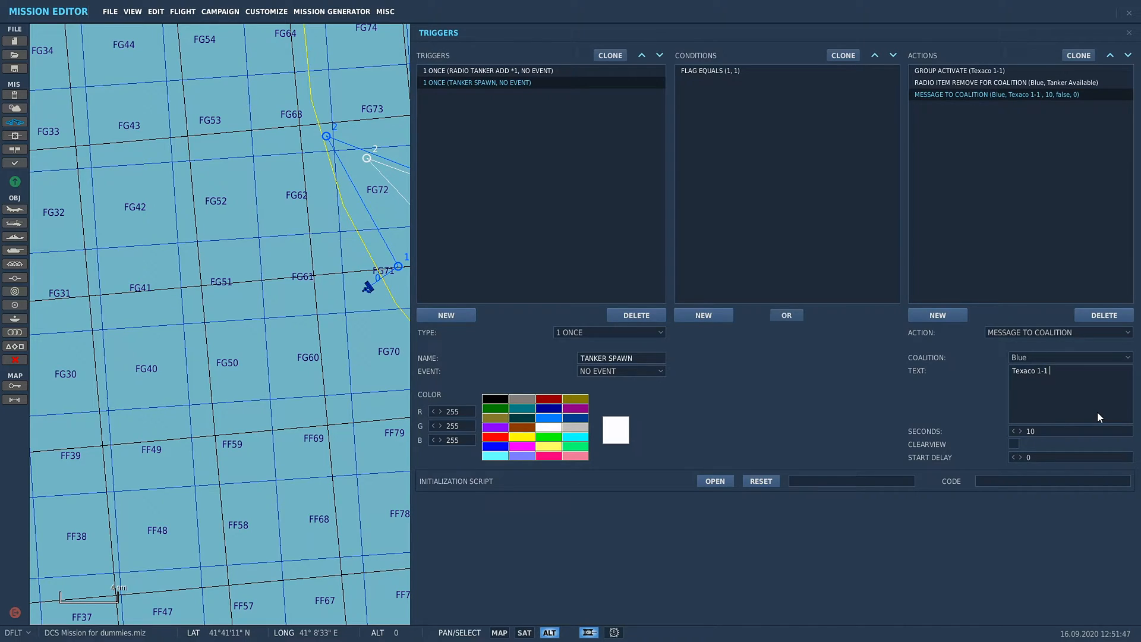
pyautogui.write('on station. Ready for tasking.')
pyautogui.click(1071, 432)
pyautogui.write('20')
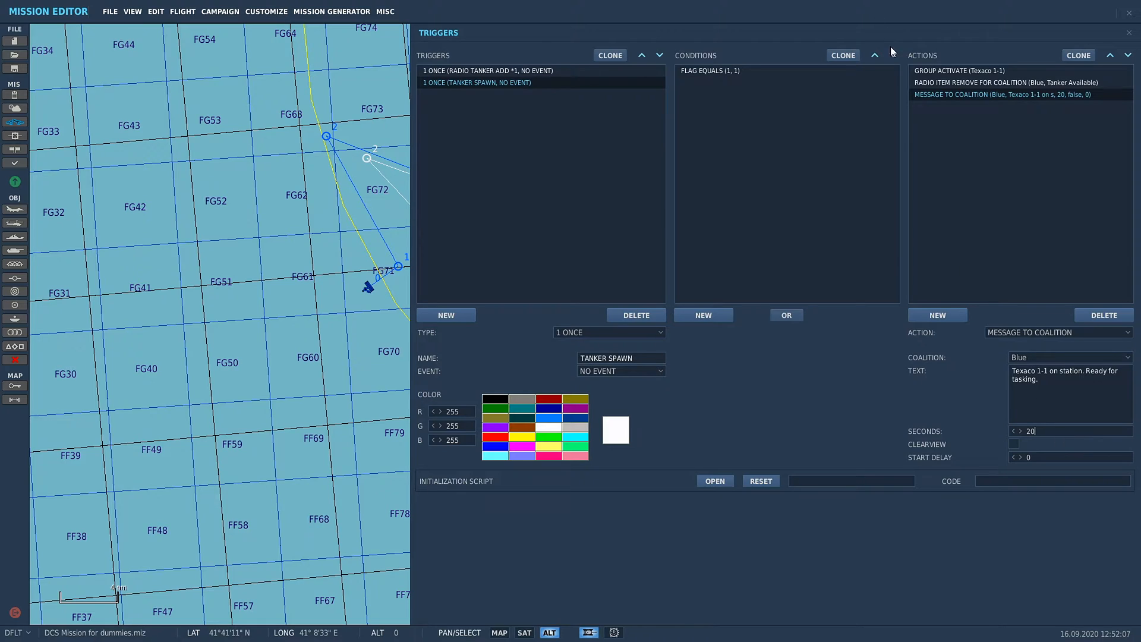
pyautogui.moveTo(990, 444)
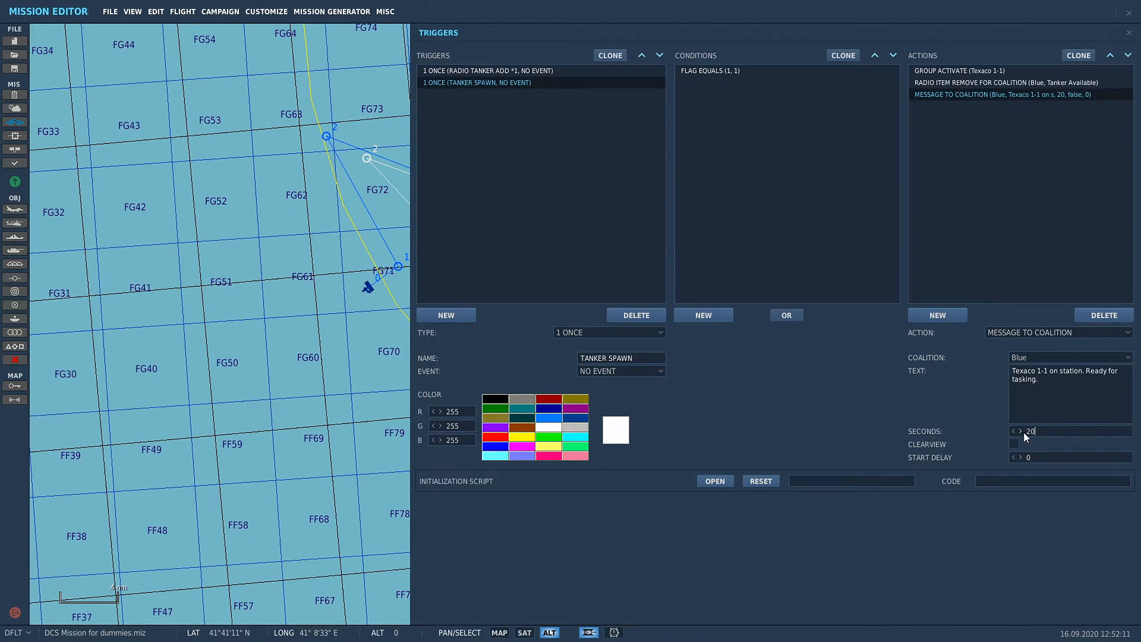
pyautogui.moveTo(954, 451)
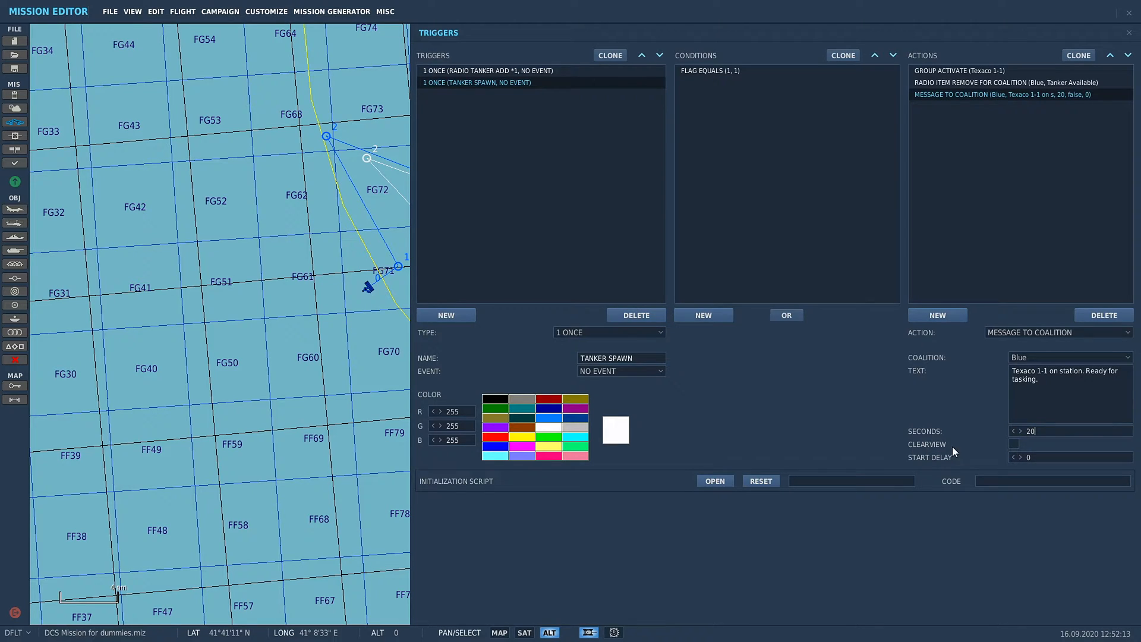
pyautogui.moveTo(950, 452)
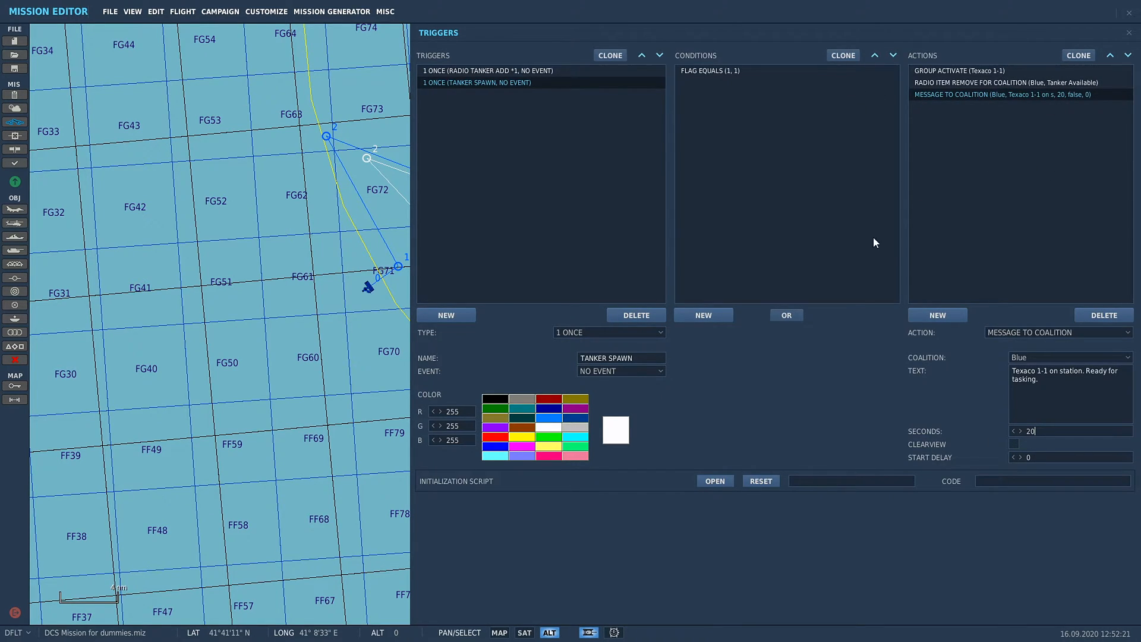
pyautogui.moveTo(1041, 464)
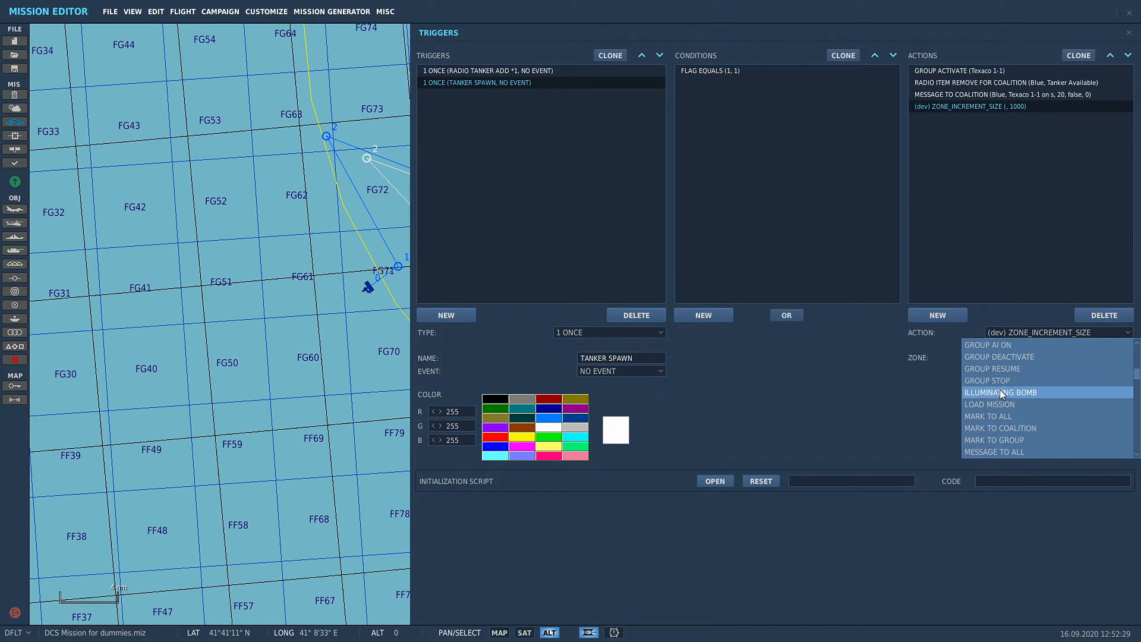
# Step: Add a fourth action of type Sound to Coalition for Blue and bring up its sound-file chooser
pyautogui.scroll(-3)
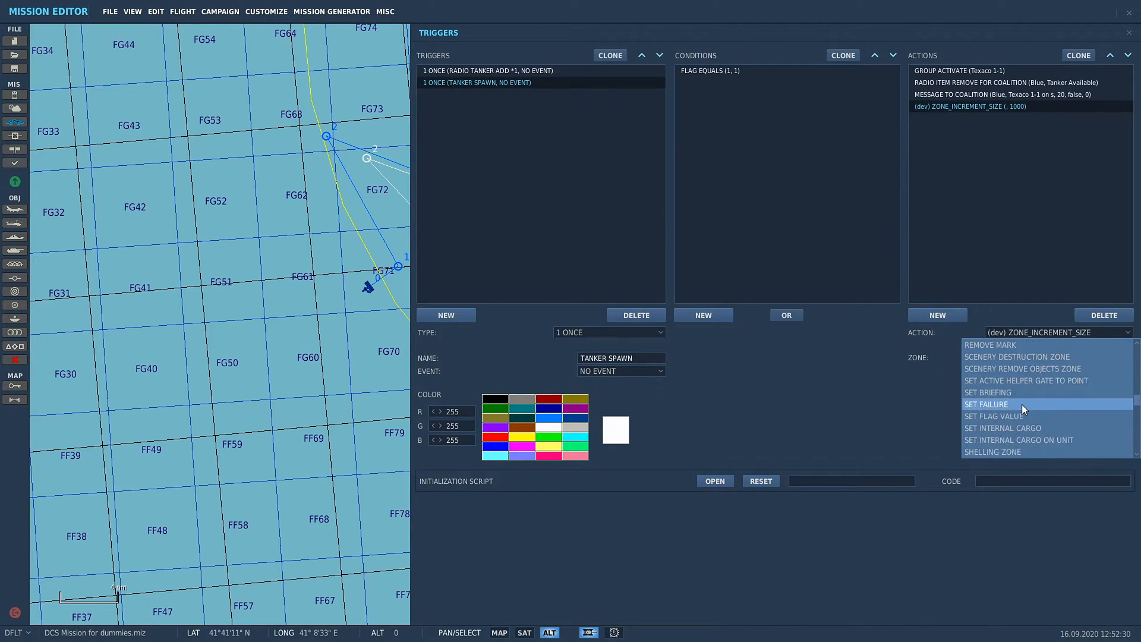
pyautogui.scroll(-3)
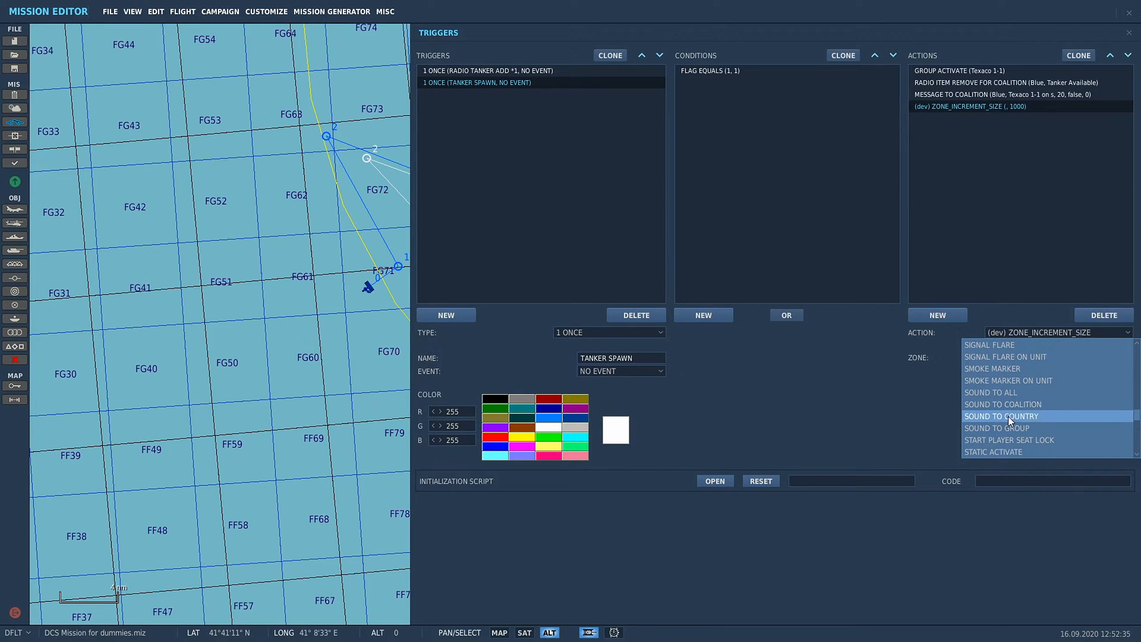
pyautogui.click(1002, 405)
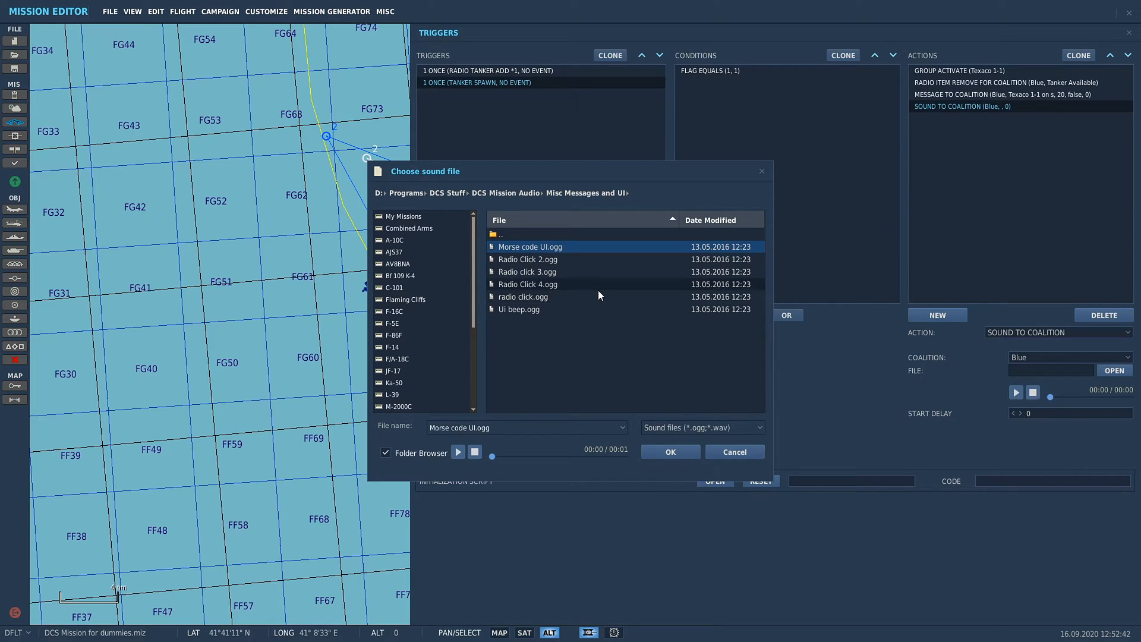
pyautogui.moveTo(528, 284)
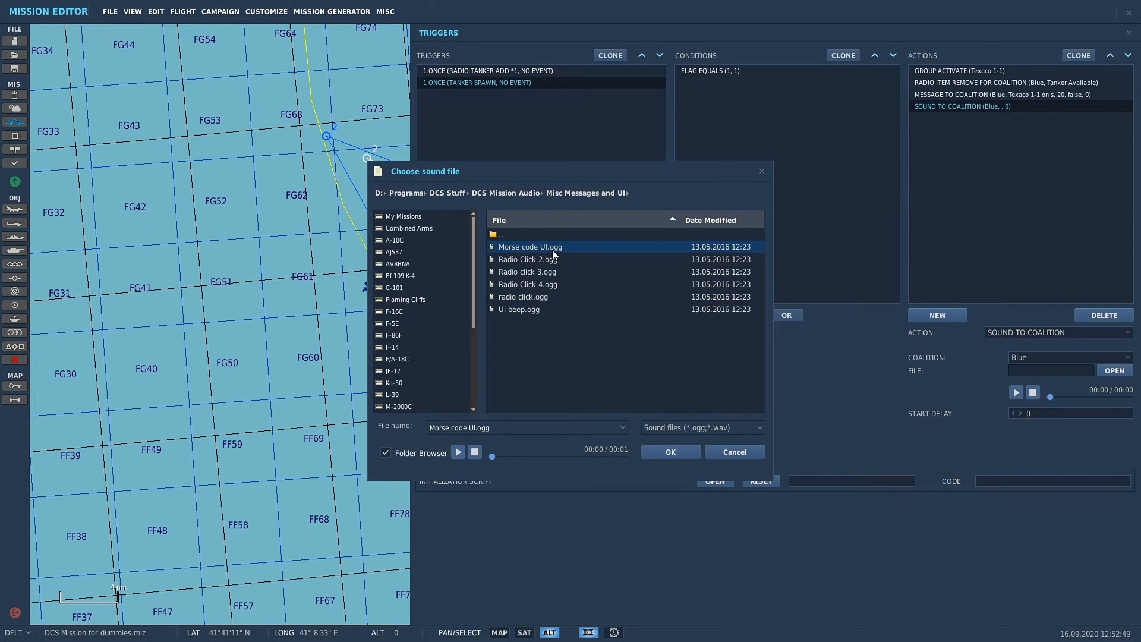
pyautogui.moveTo(553, 251)
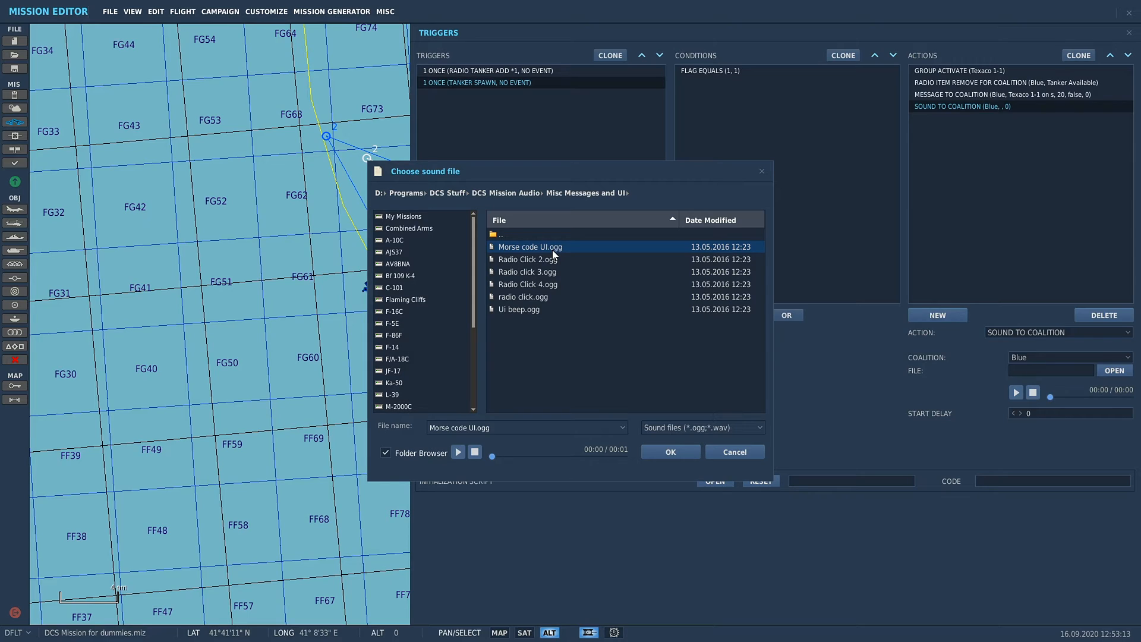
pyautogui.moveTo(547, 252)
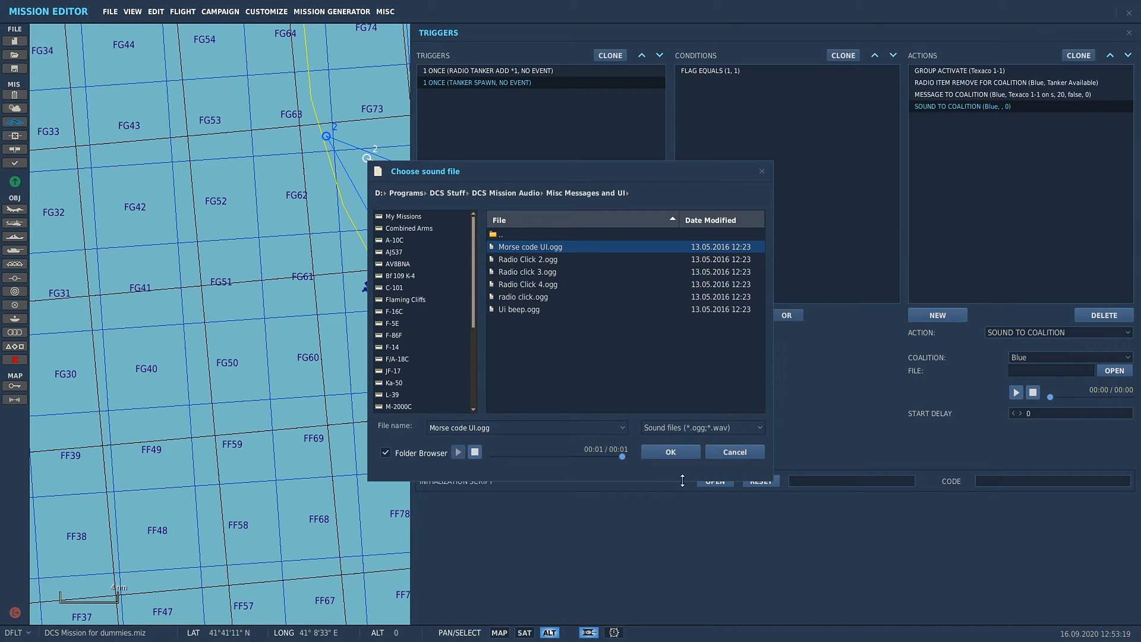
# Step: Confirm Morse code UI.ogg as the file played by the Sound to Coalition action
pyautogui.click(669, 452)
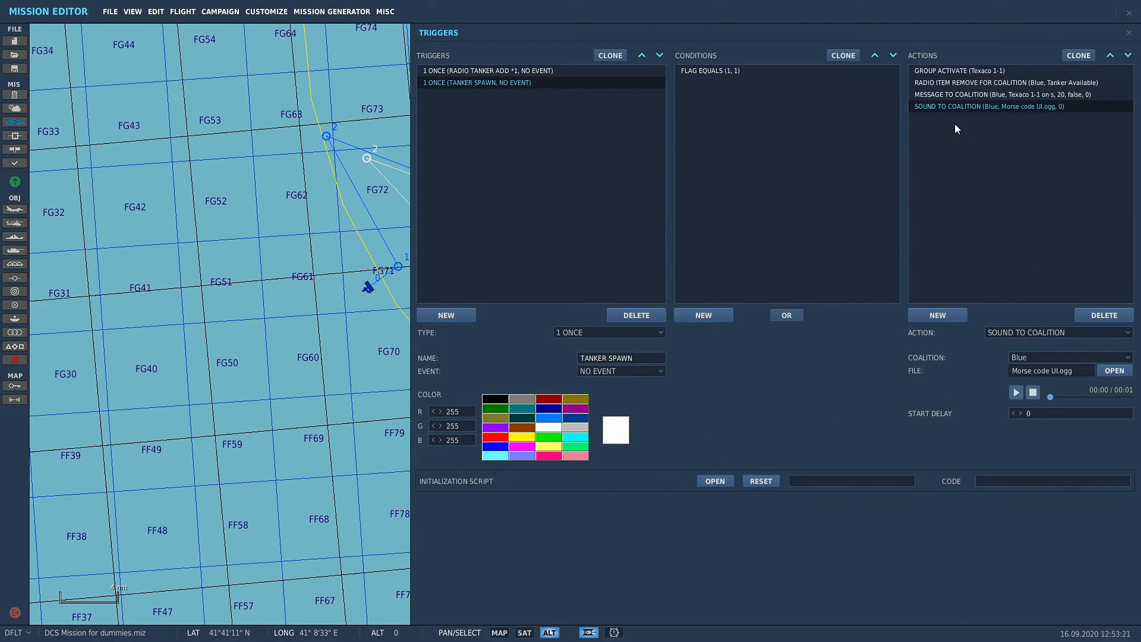
# Step: Close the Triggers window and launch the mission with Fly to test the trigger
pyautogui.click(1005, 94)
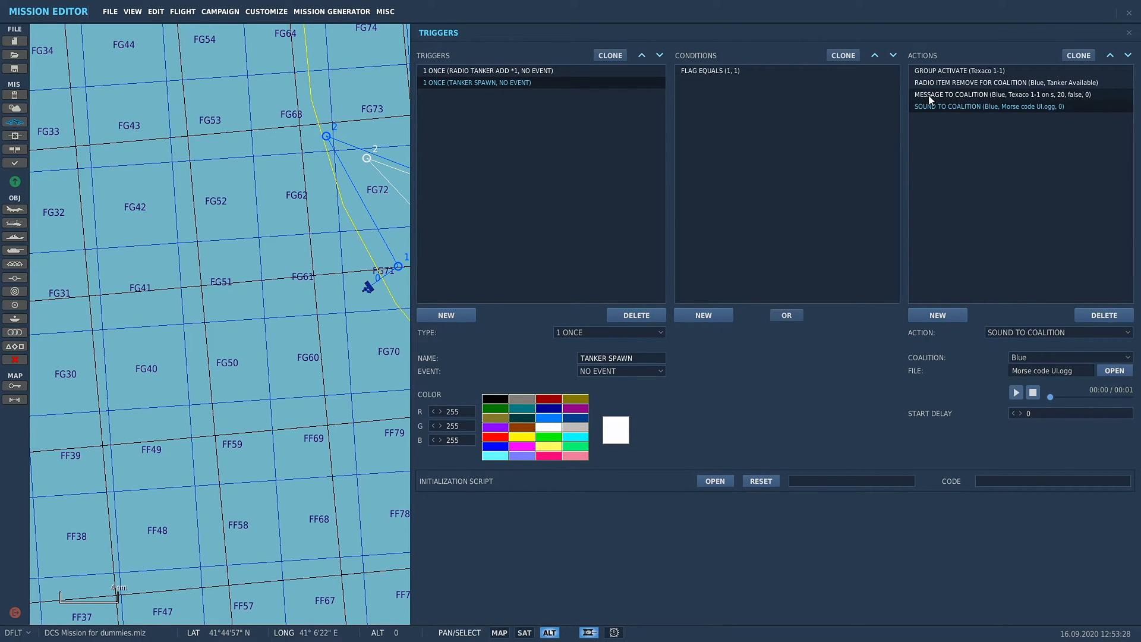
pyautogui.click(988, 105)
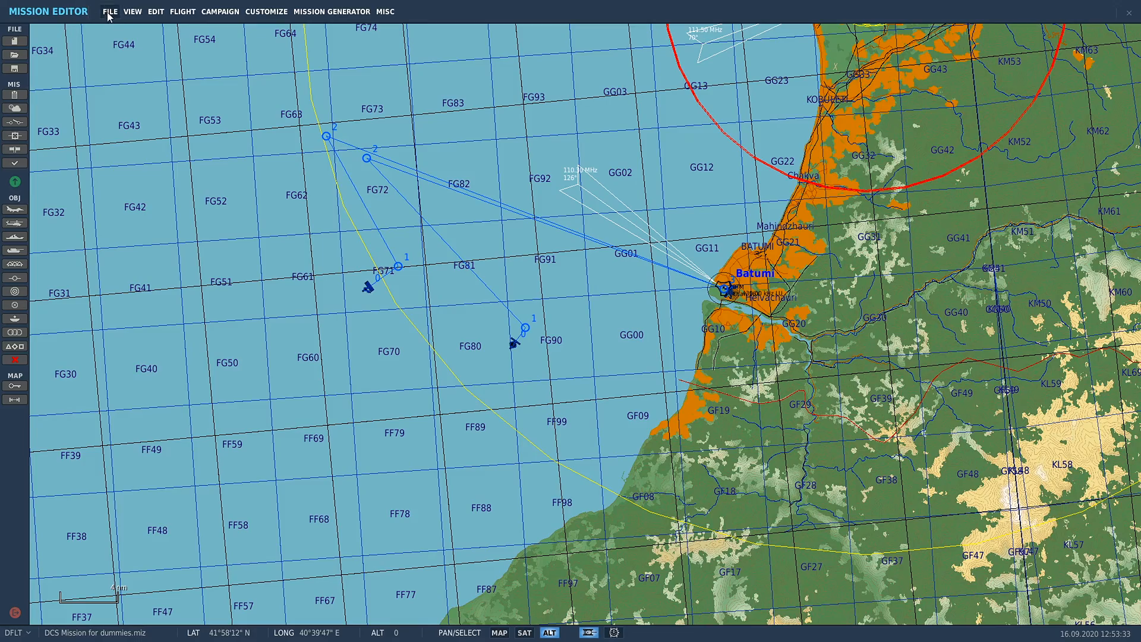
pyautogui.moveTo(14, 180)
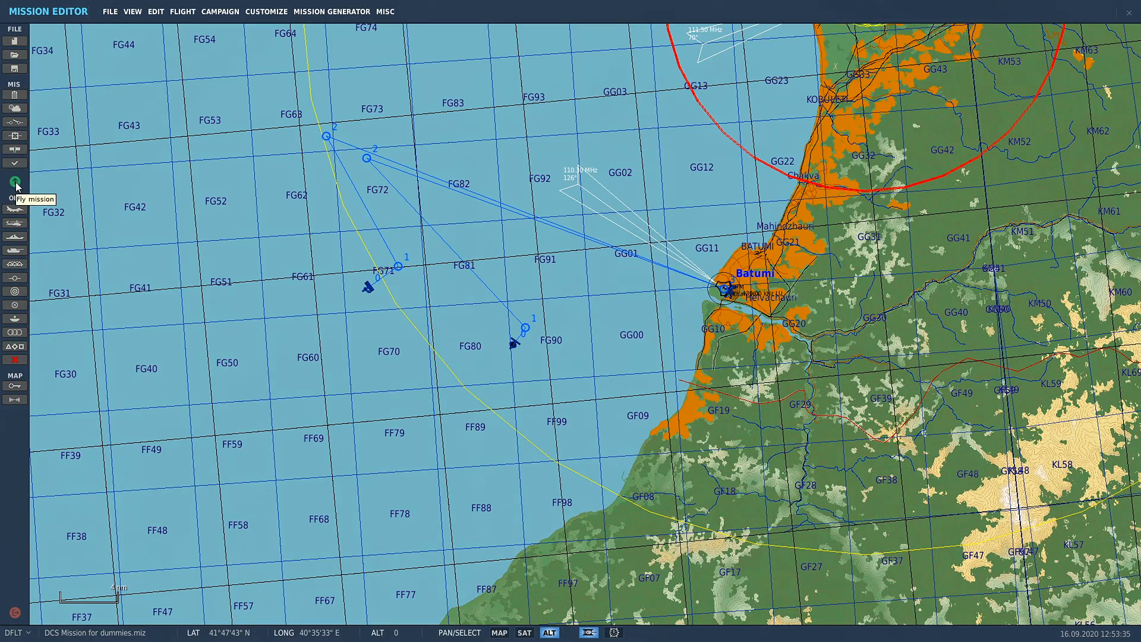
pyautogui.click(15, 182)
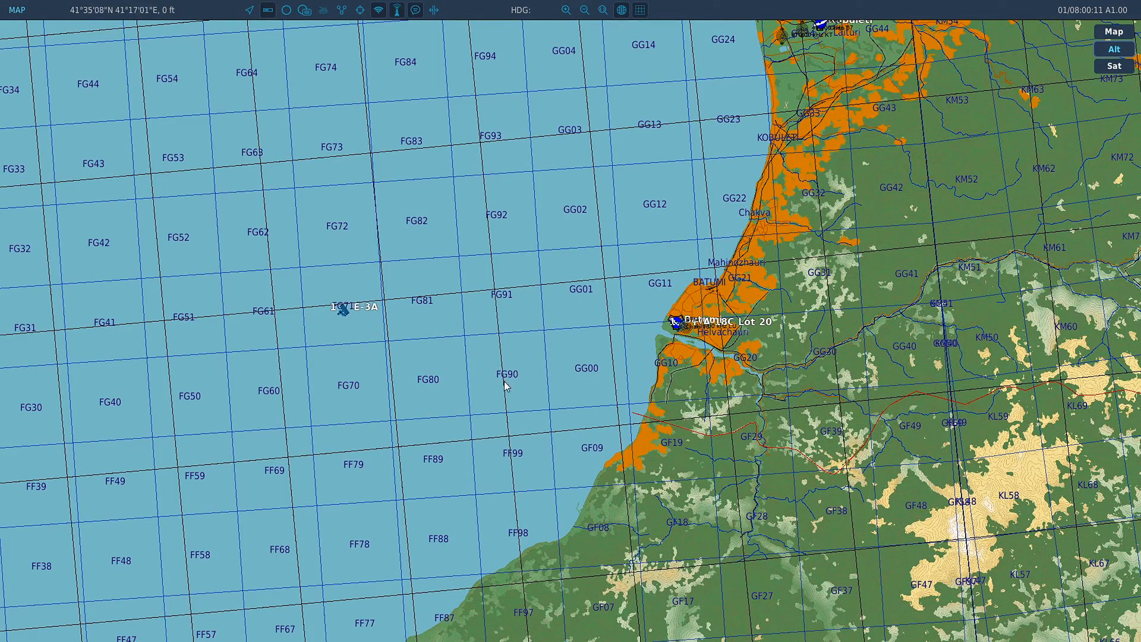
pyautogui.moveTo(349, 295)
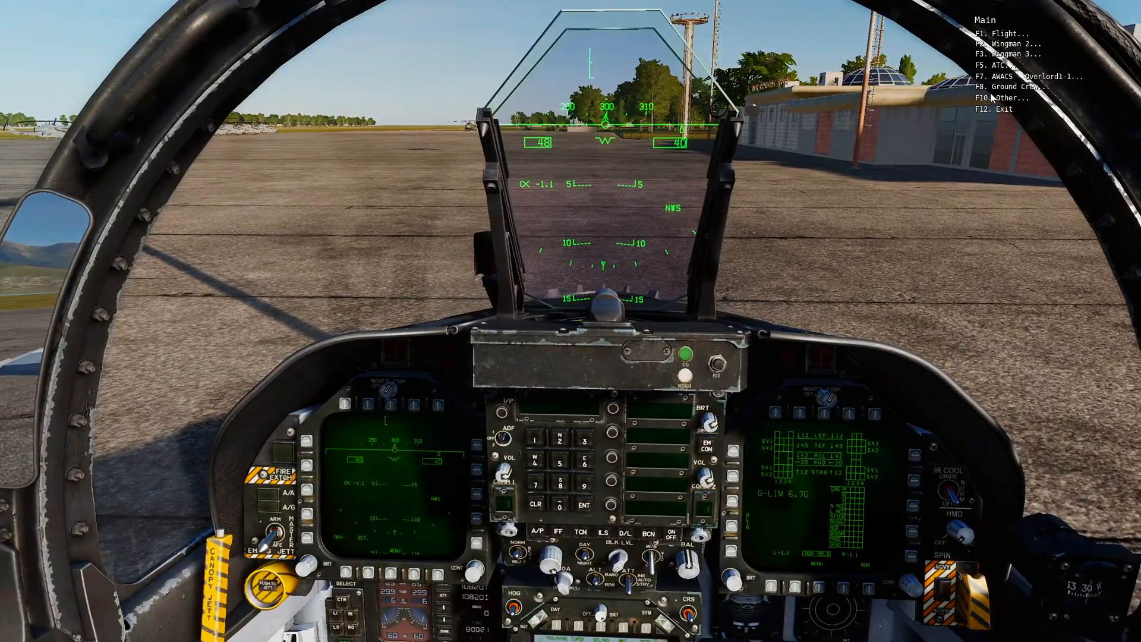
# Step: Request the tanker via the F10 Other radio menu so 'Texaco 1-1 on station' appears on the map
pyautogui.press('f10')
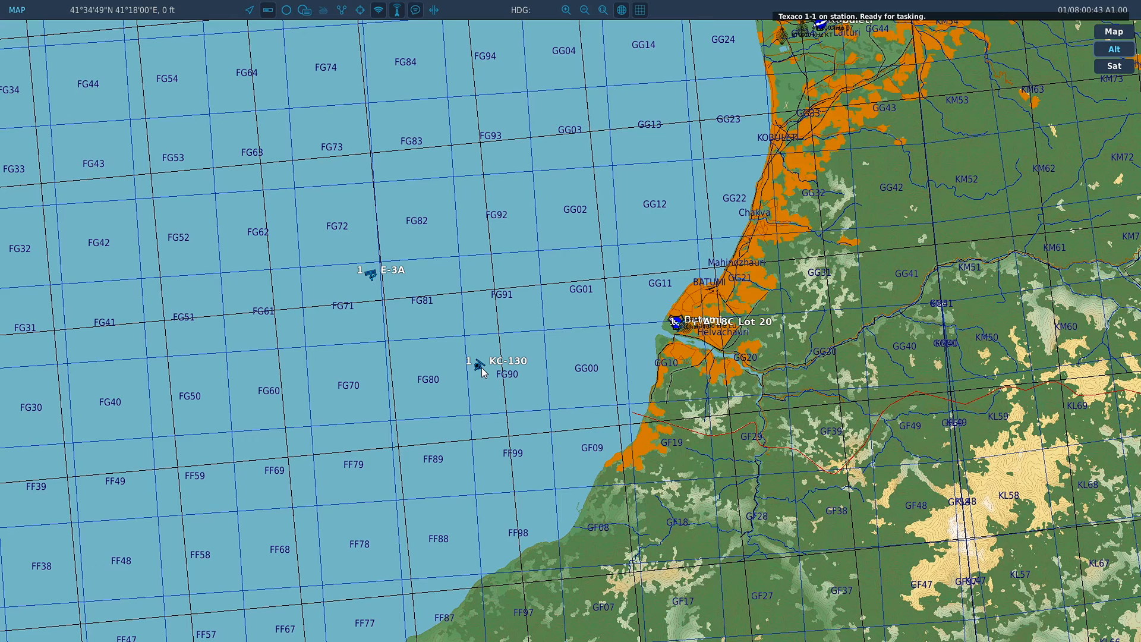
pyautogui.moveTo(573, 384)
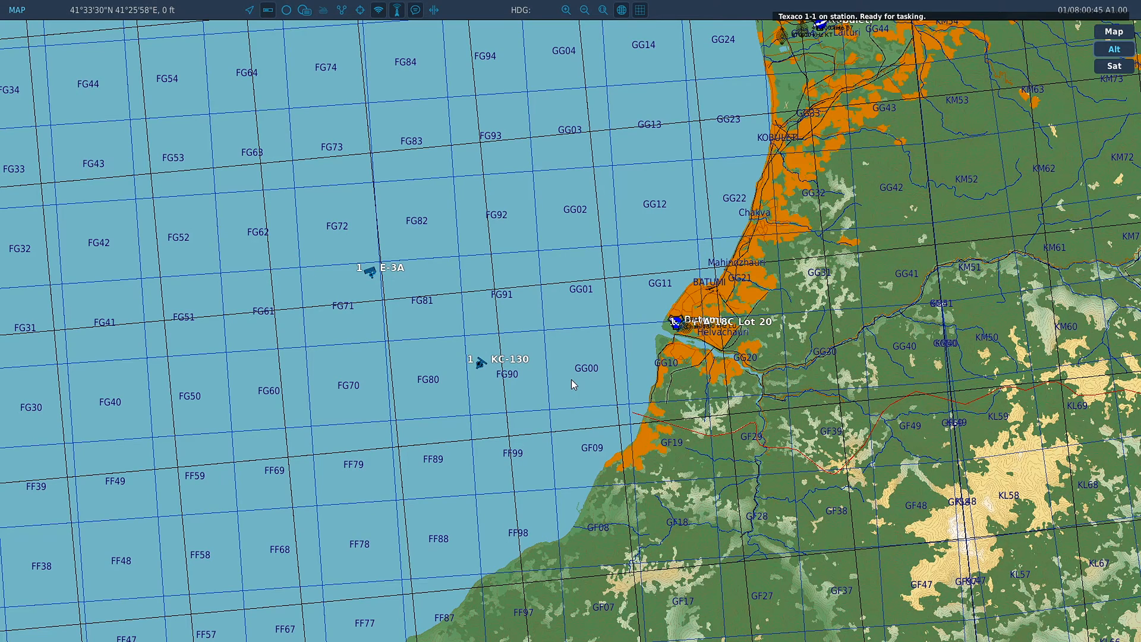